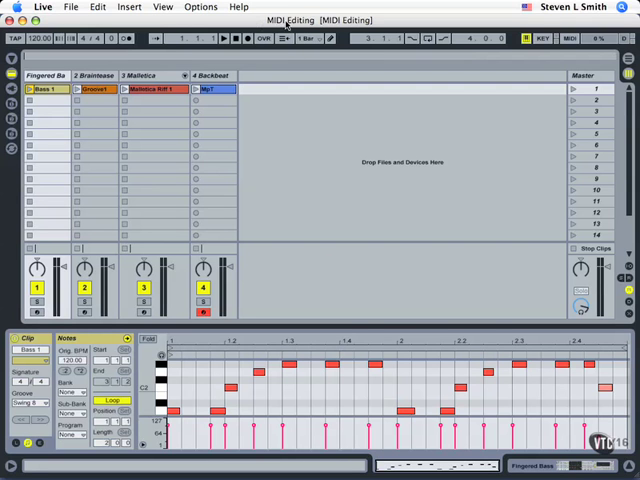
{"action": "mouse_move", "coordinate": [356, 80]}
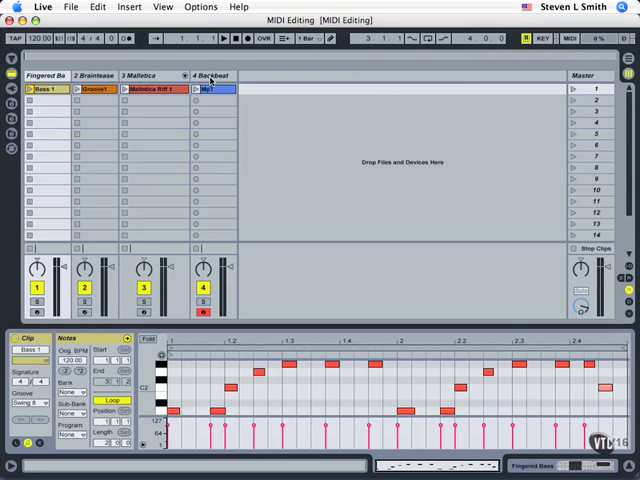
Step: Arm track 4 so it is ready to record MIDI
{"action": "left_click", "coordinate": [210, 88]}
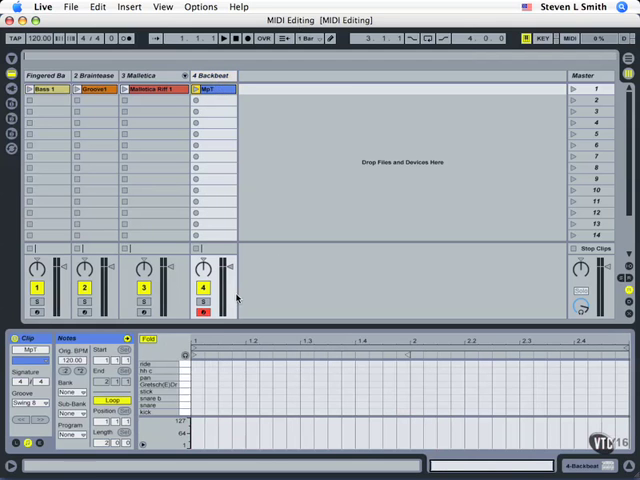
Step: Create a new empty MIDI clip in an unused slot on track 4
{"action": "left_click", "coordinate": [204, 312]}
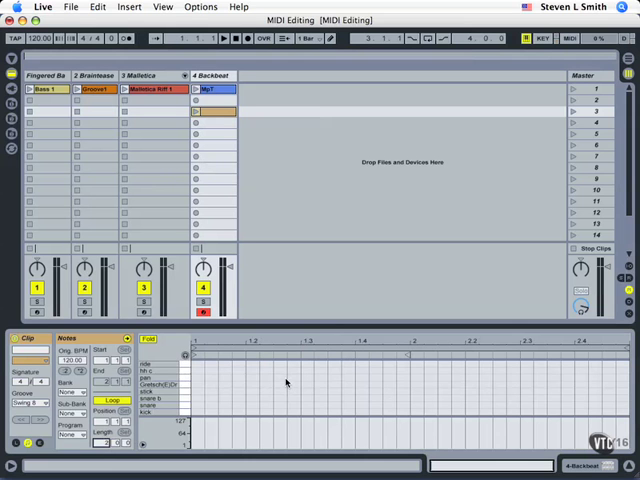
{"action": "left_click", "coordinate": [210, 122]}
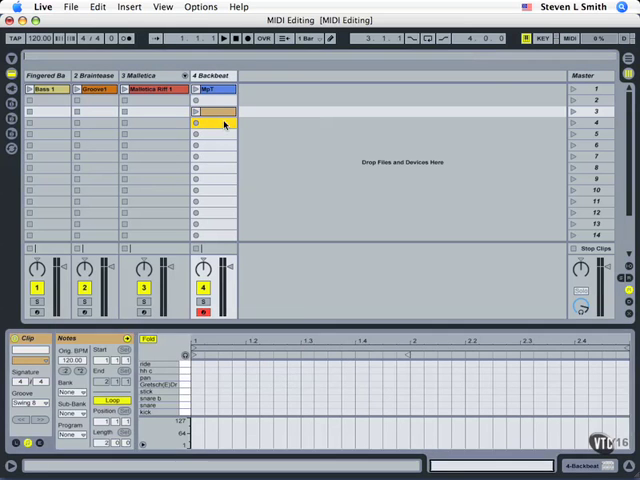
{"action": "left_click", "coordinate": [208, 112]}
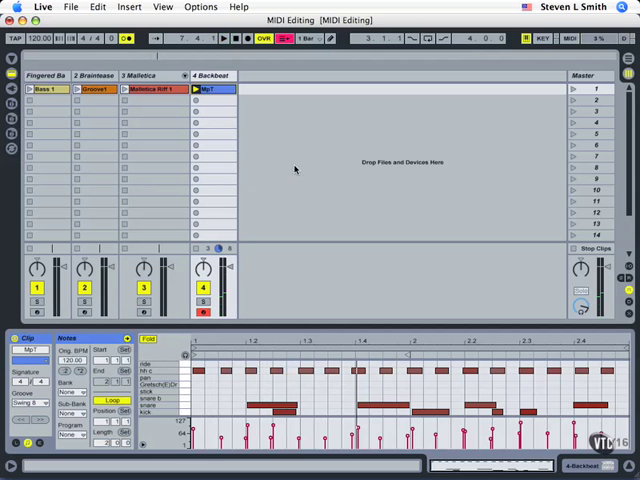
{"action": "mouse_move", "coordinate": [224, 120]}
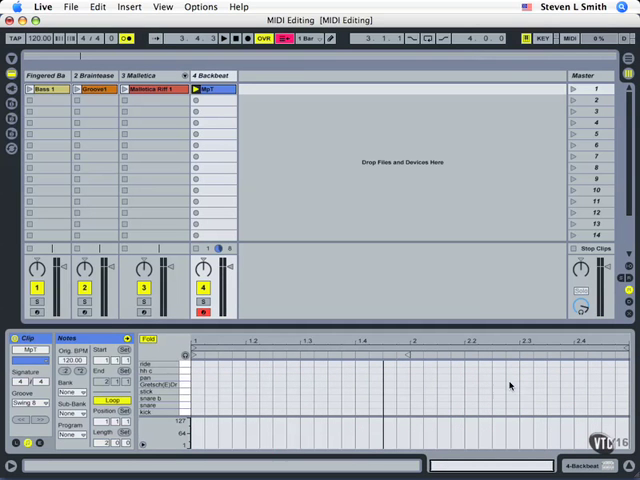
{"action": "mouse_move", "coordinate": [224, 144]}
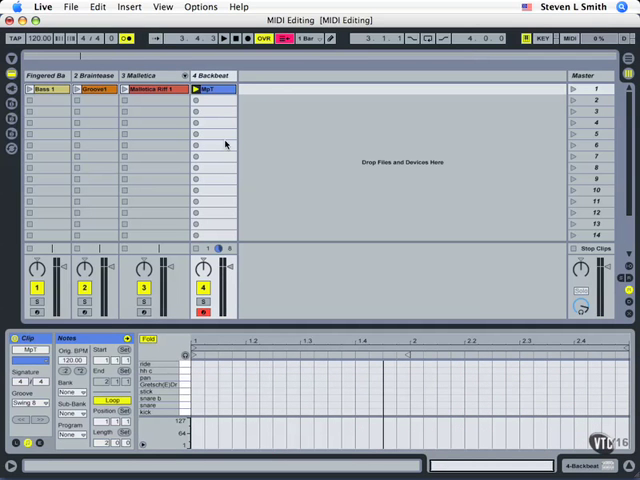
Step: Show the Edit menu's Record Quantization choices
{"action": "left_click", "coordinate": [96, 8]}
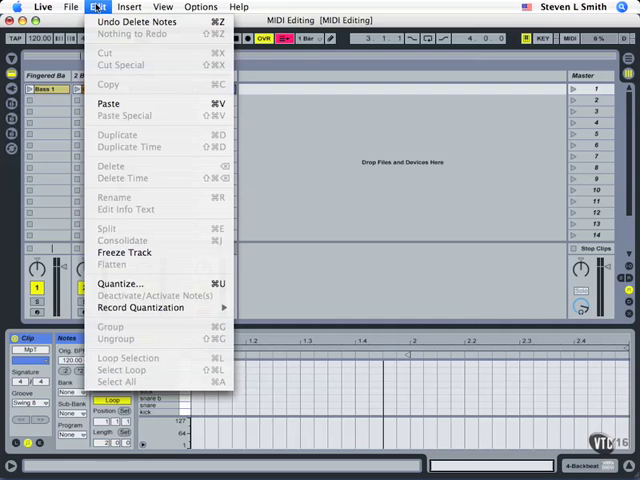
{"action": "mouse_move", "coordinate": [140, 308]}
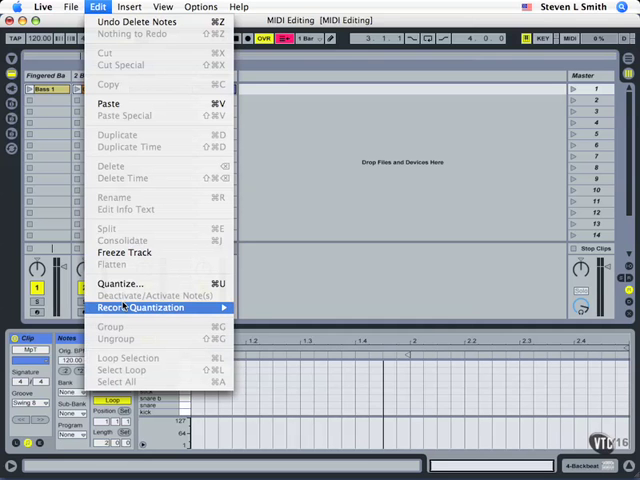
{"action": "mouse_move", "coordinate": [144, 308]}
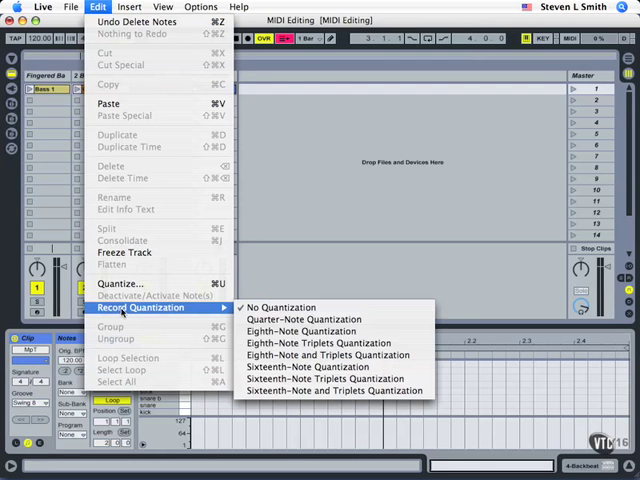
{"action": "mouse_move", "coordinate": [304, 320]}
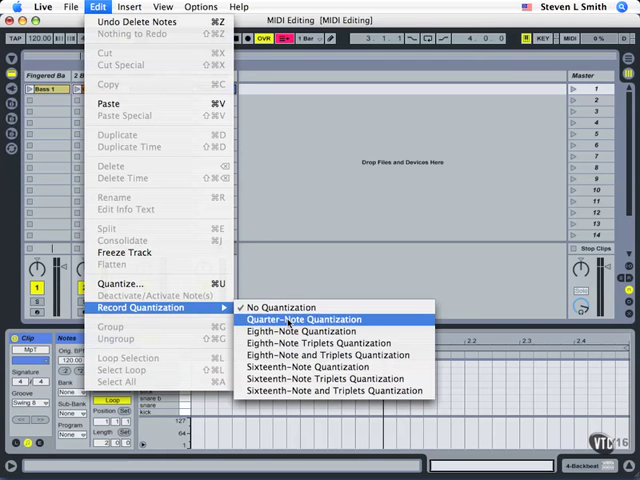
{"action": "mouse_move", "coordinate": [300, 332]}
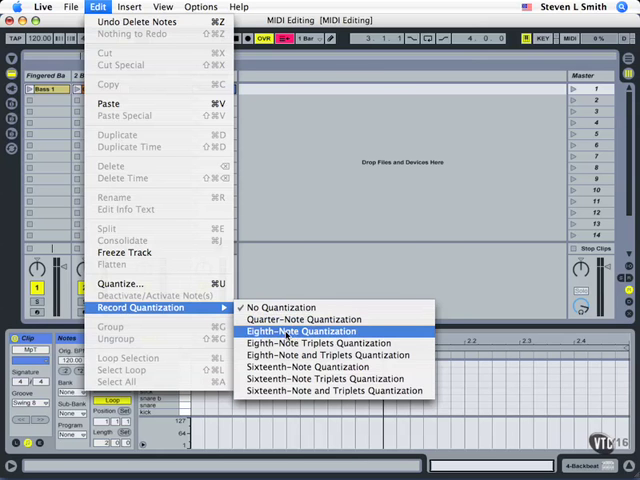
Step: Record drum hits into the track 4 clip with eighth-note record quantization
{"action": "left_click", "coordinate": [300, 332]}
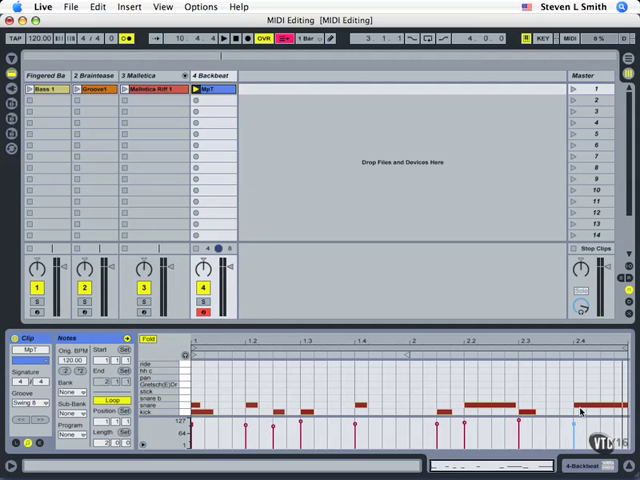
Step: Overdub another drum part onto the looping track 4 clip
{"action": "left_click", "coordinate": [224, 38]}
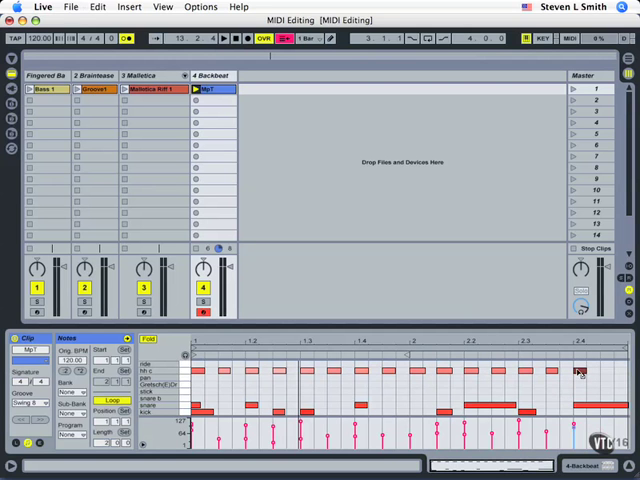
{"action": "left_click", "coordinate": [156, 40]}
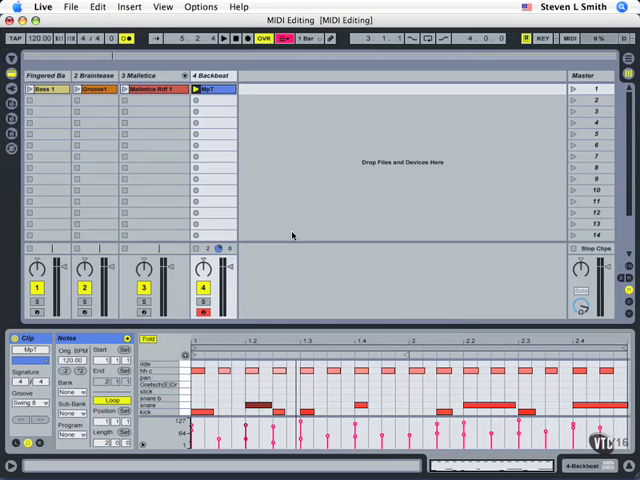
{"action": "mouse_move", "coordinate": [280, 390]}
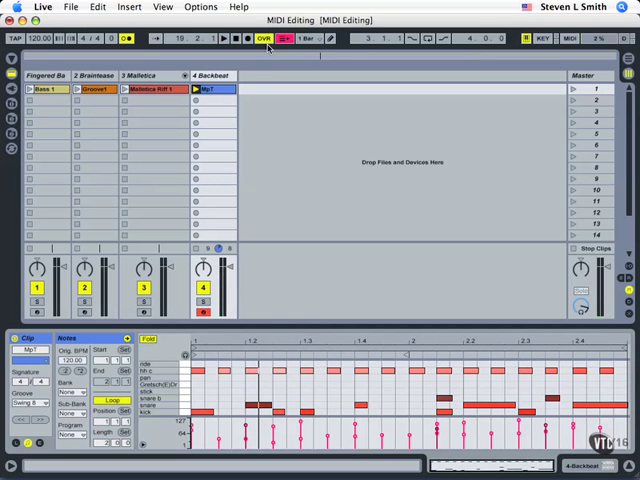
Step: End overdubbing and stop playback, leaving the finished kick, snare and hi-hat pattern
{"action": "left_click", "coordinate": [234, 38]}
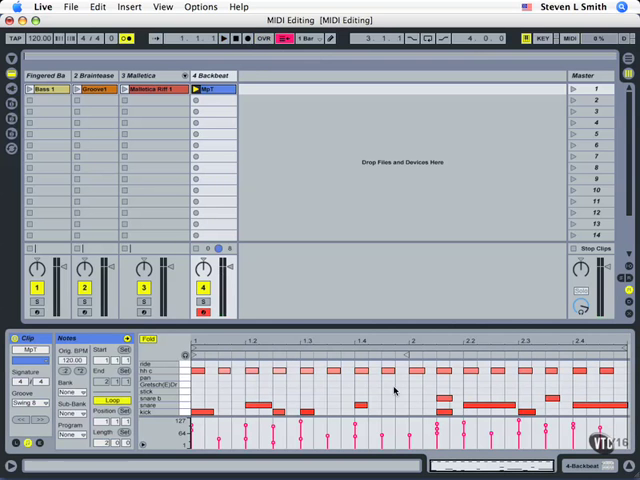
{"action": "left_click", "coordinate": [264, 38]}
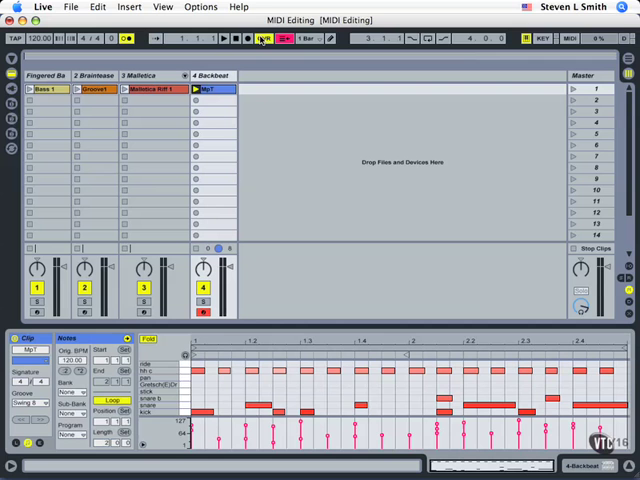